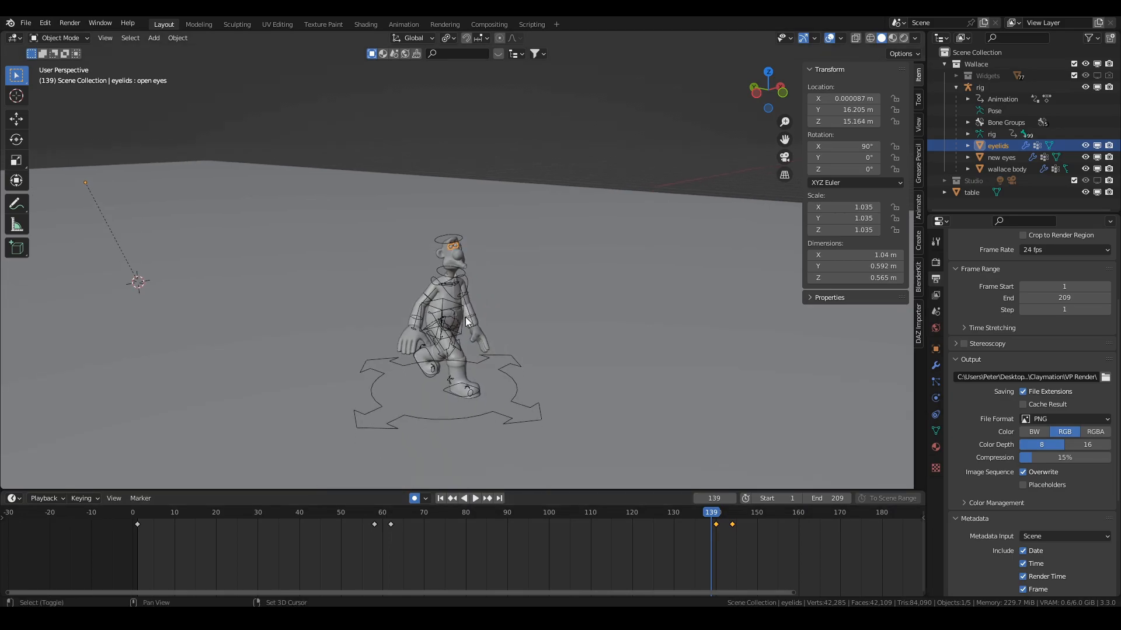
- Make the Wallace character's rig the active object in the Outliner
{"action": "left_click", "coordinate": [979, 87]}
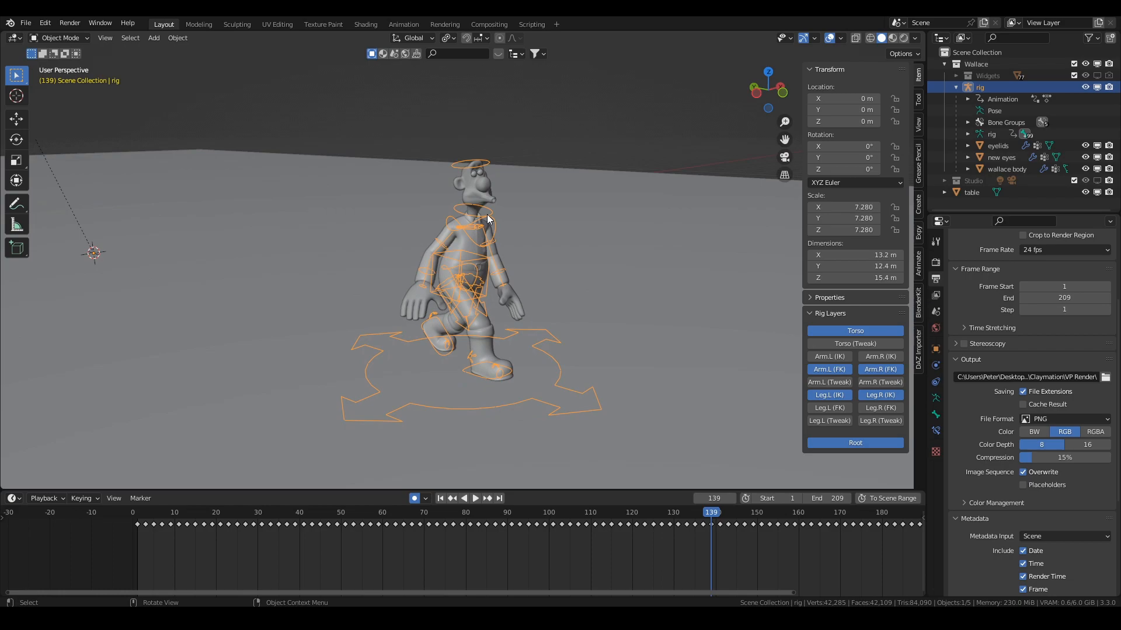
{"action": "mouse_move", "coordinate": [484, 208]}
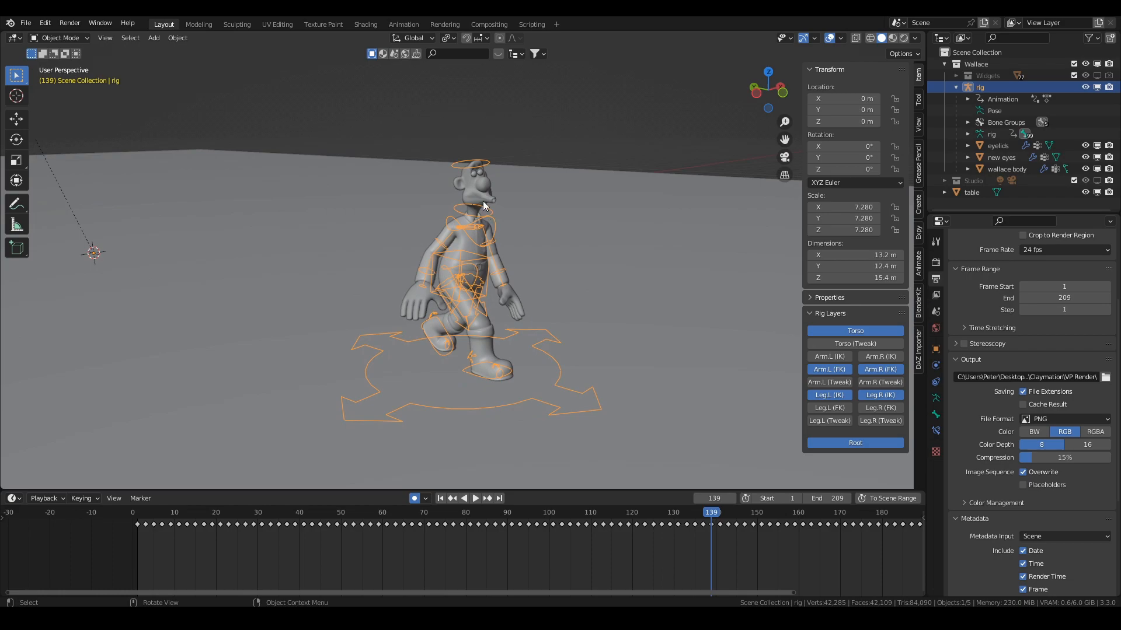
{"action": "mouse_move", "coordinate": [482, 202]}
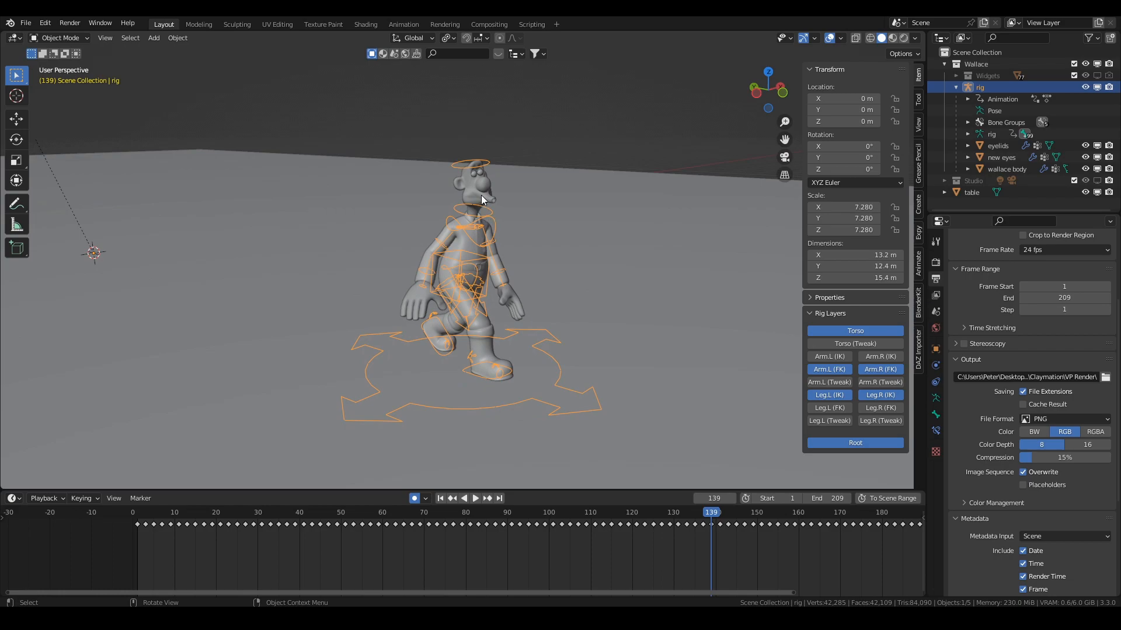
{"action": "mouse_move", "coordinate": [421, 293]}
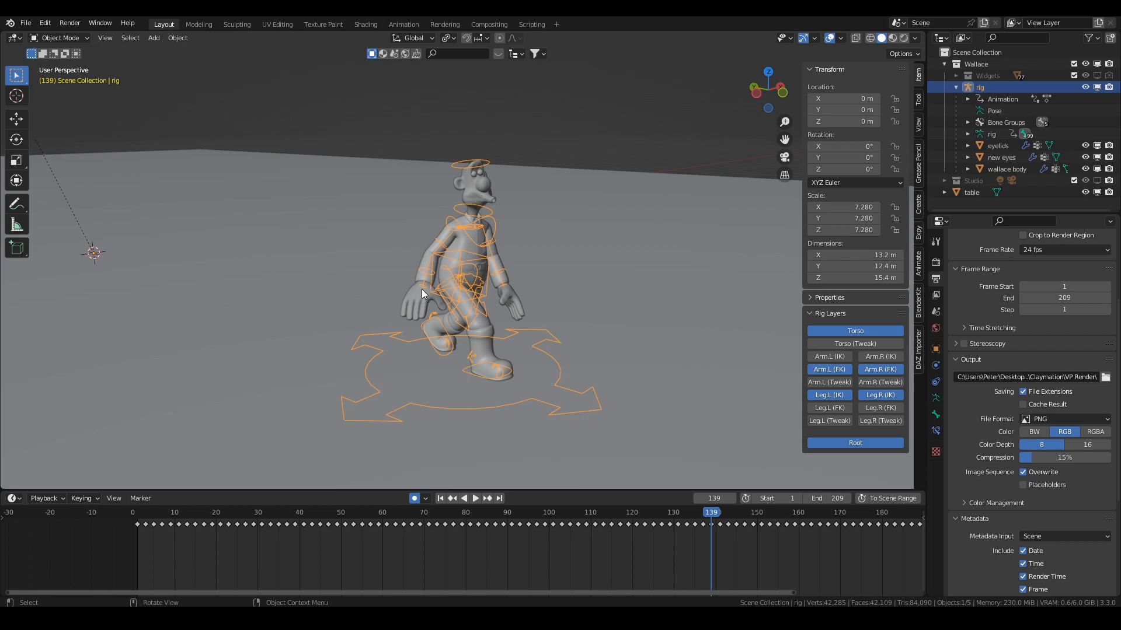
{"action": "mouse_move", "coordinate": [455, 299]}
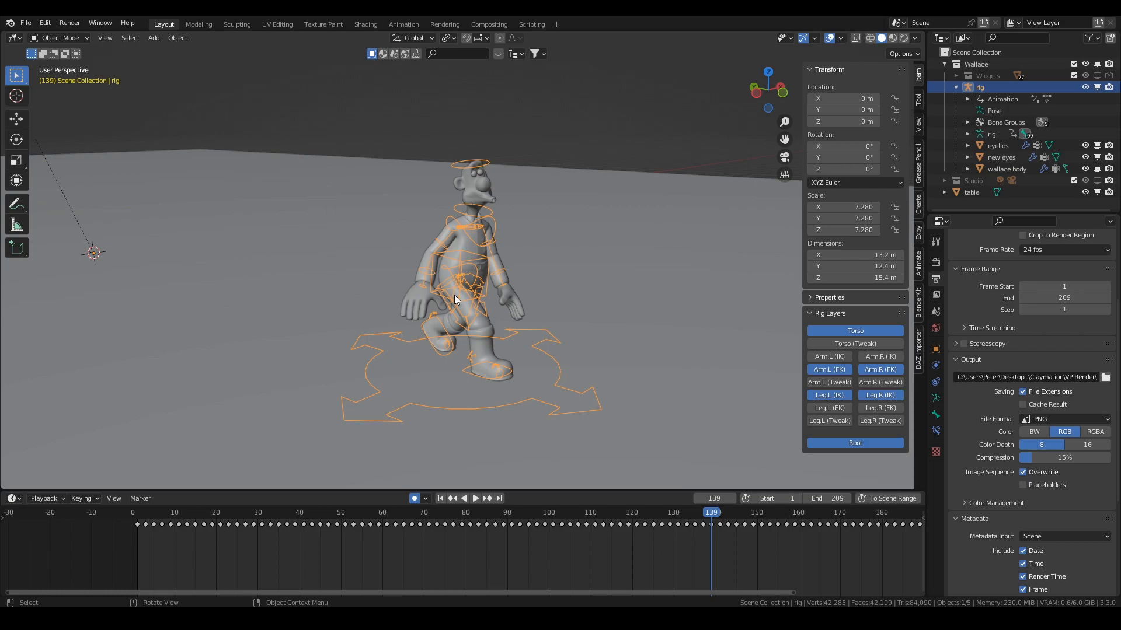
{"action": "mouse_move", "coordinate": [477, 217]}
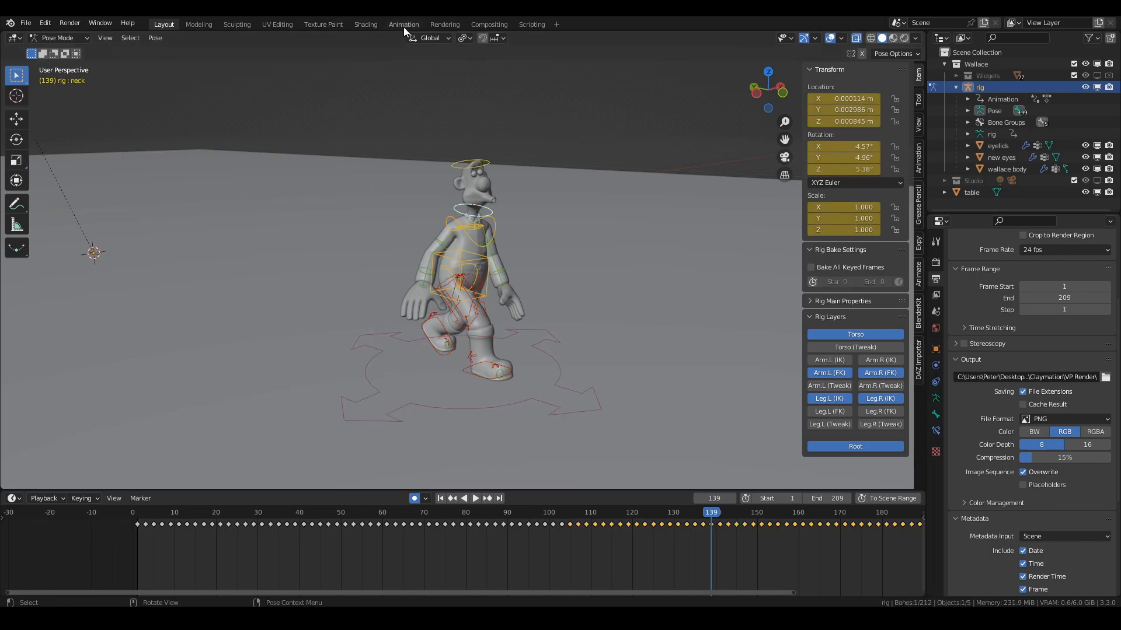
- Show the Animation workspace with the rig's walk curves in the Graph Editor
{"action": "left_click", "coordinate": [403, 23]}
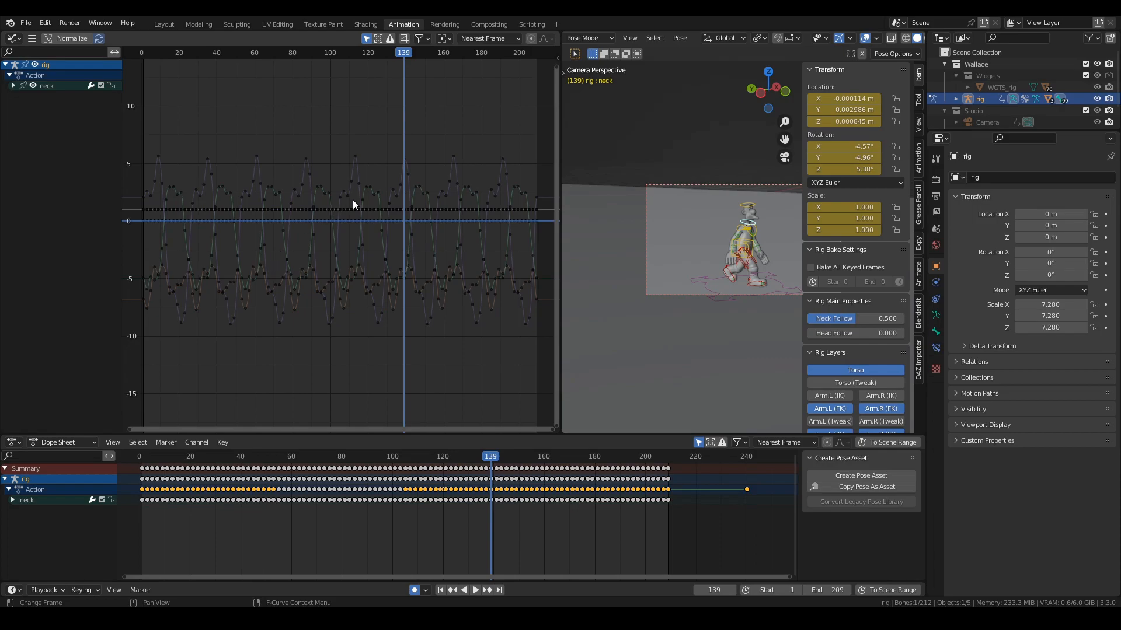
{"action": "mouse_move", "coordinate": [320, 206]}
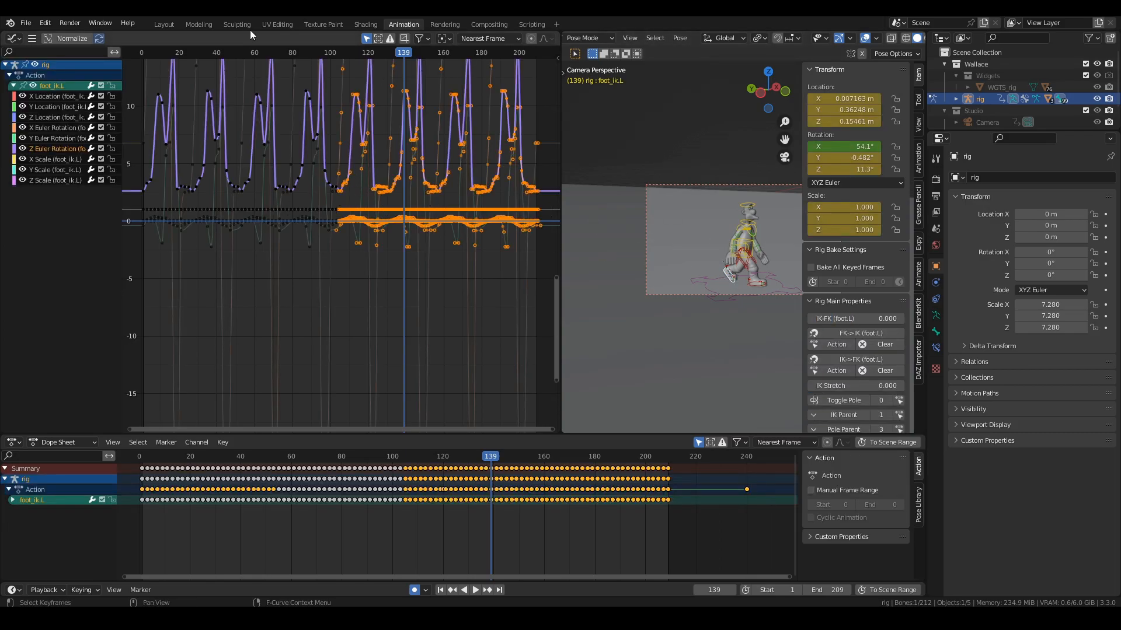
- Return to the Layout workspace and scrub the camera view of the walk mid-stride
{"action": "left_click", "coordinate": [163, 24]}
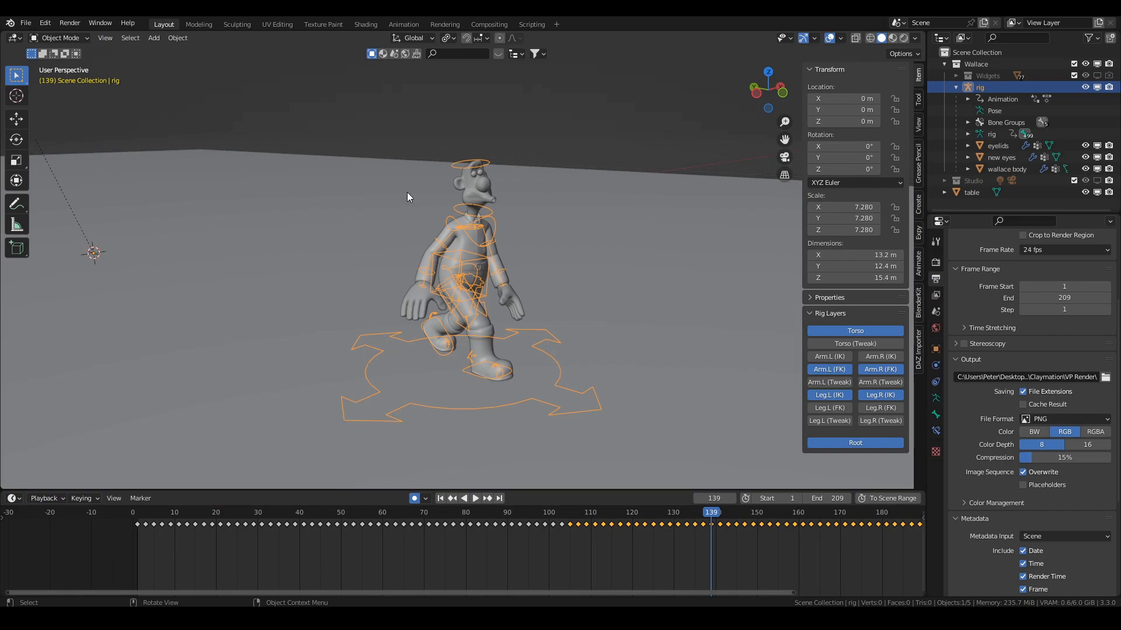
{"action": "mouse_move", "coordinate": [528, 319]}
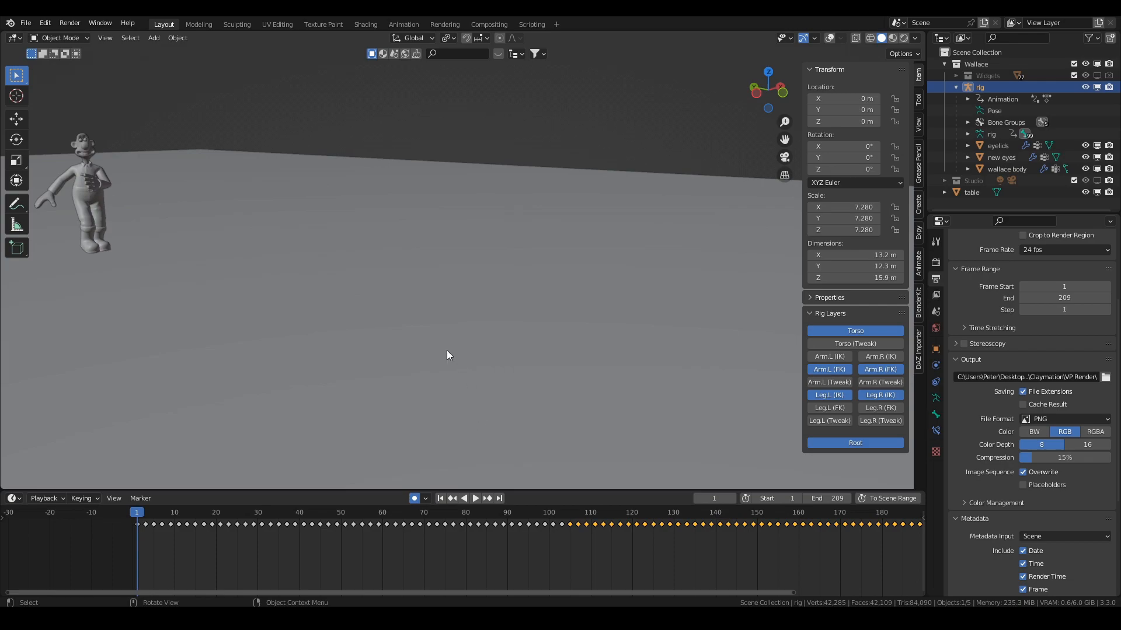
{"action": "left_click", "coordinate": [475, 499]}
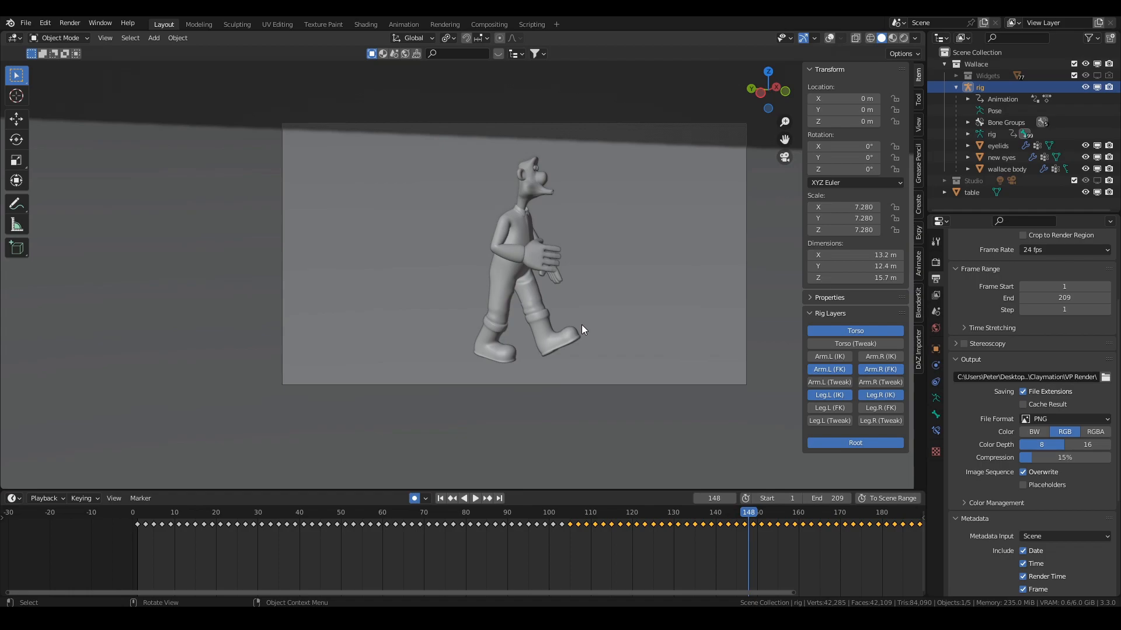
{"action": "mouse_move", "coordinate": [531, 332]}
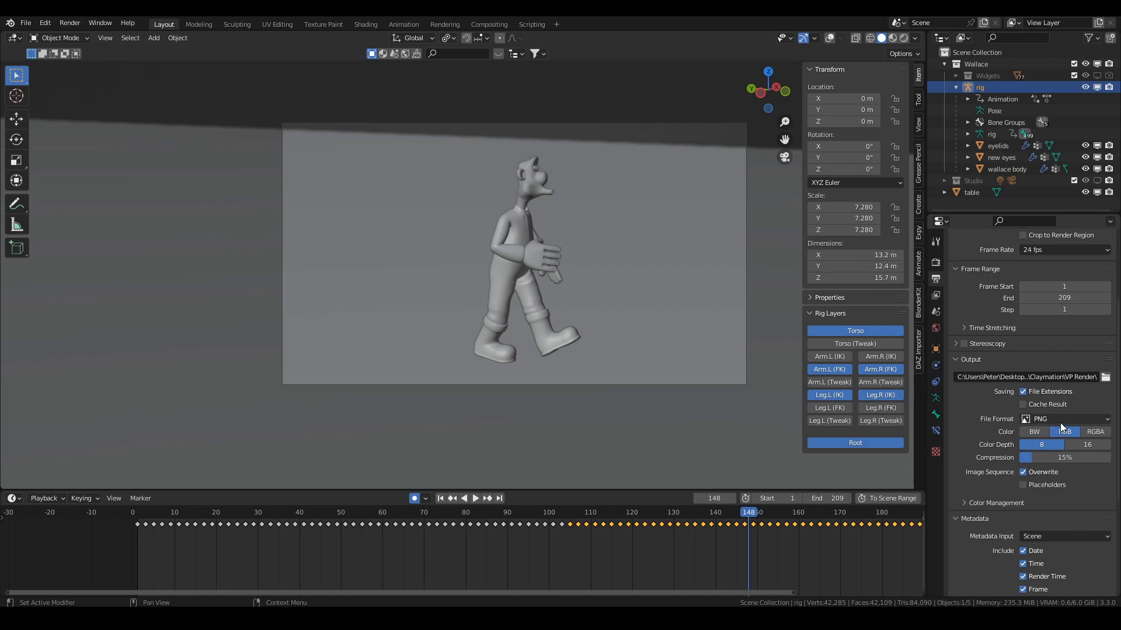
- Set the render Frame Step to 2 for the 1–209 range
{"action": "left_click", "coordinate": [1065, 432]}
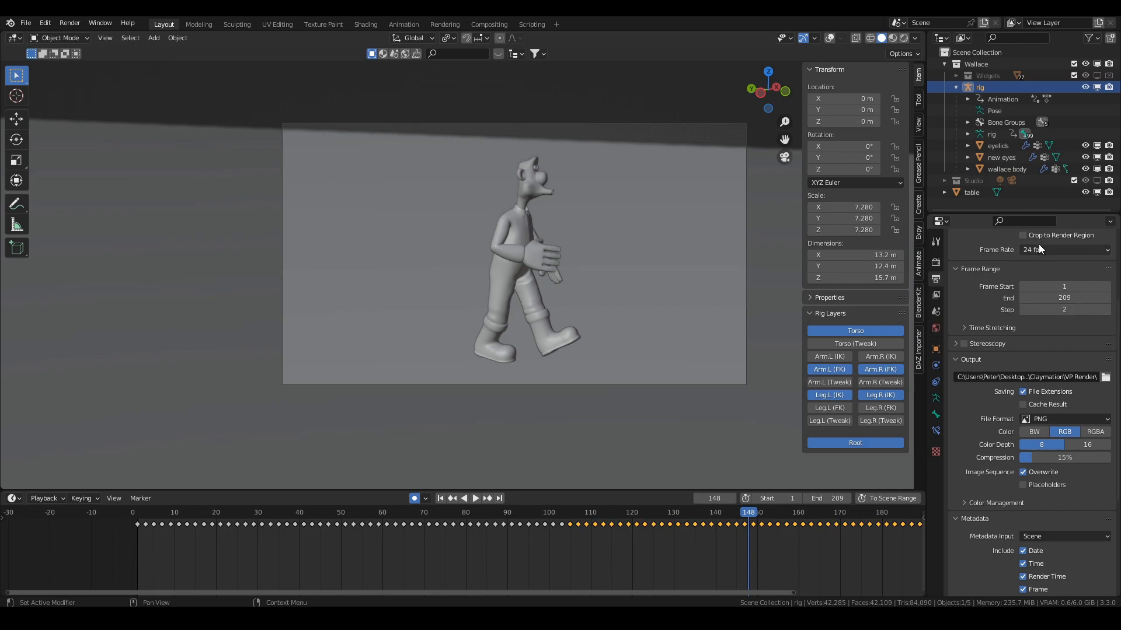
{"action": "mouse_move", "coordinate": [1029, 266]}
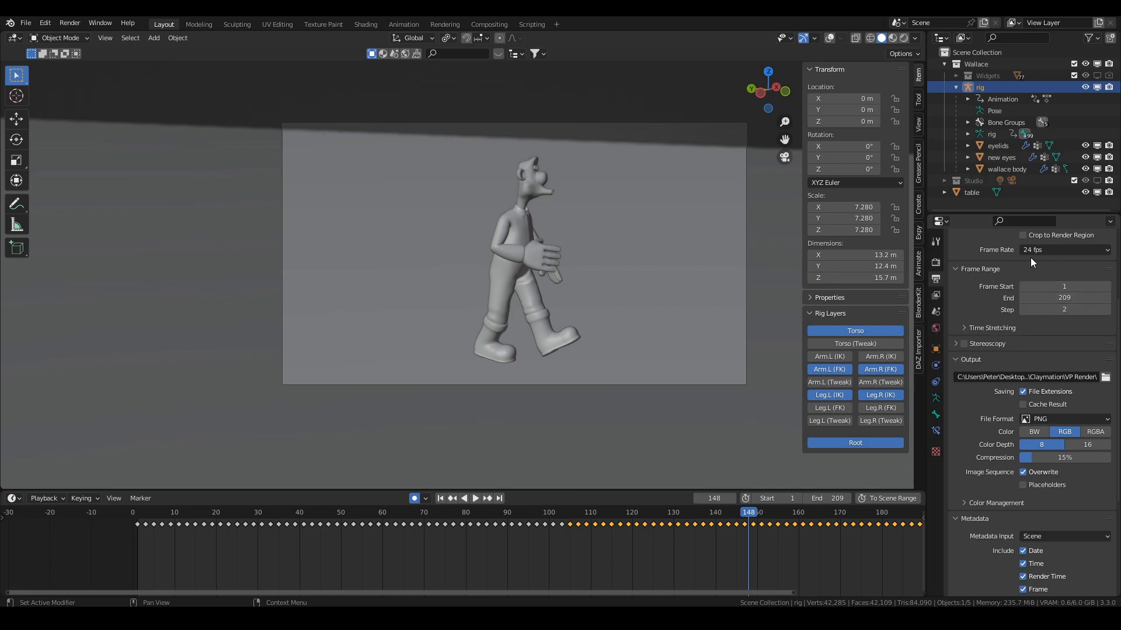
{"action": "mouse_move", "coordinate": [1031, 262]}
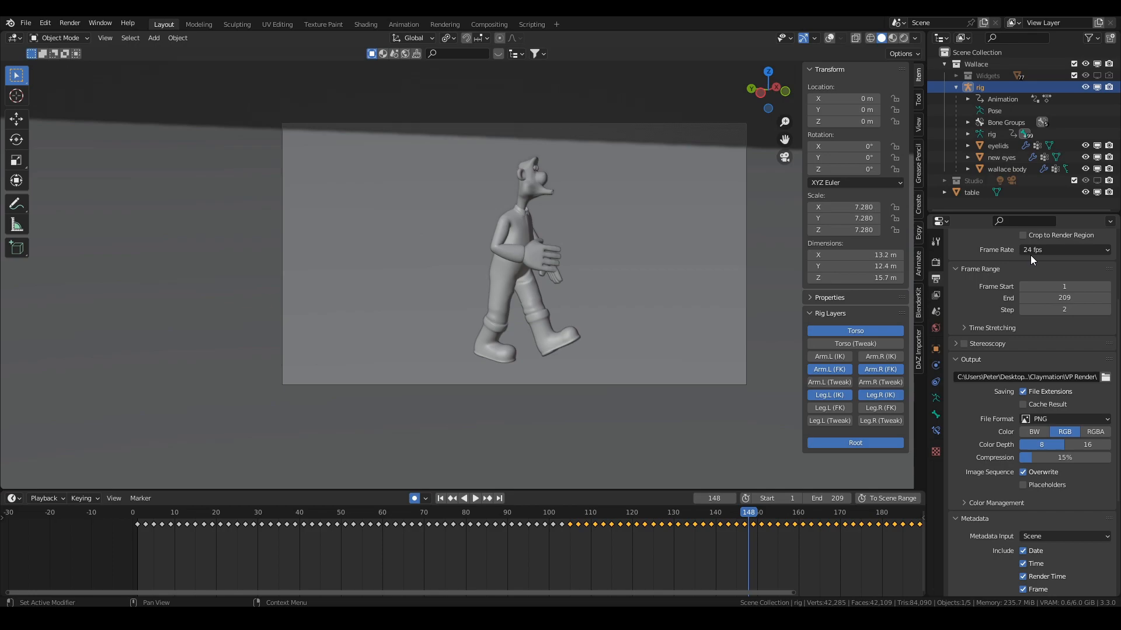
{"action": "mouse_move", "coordinate": [660, 346]}
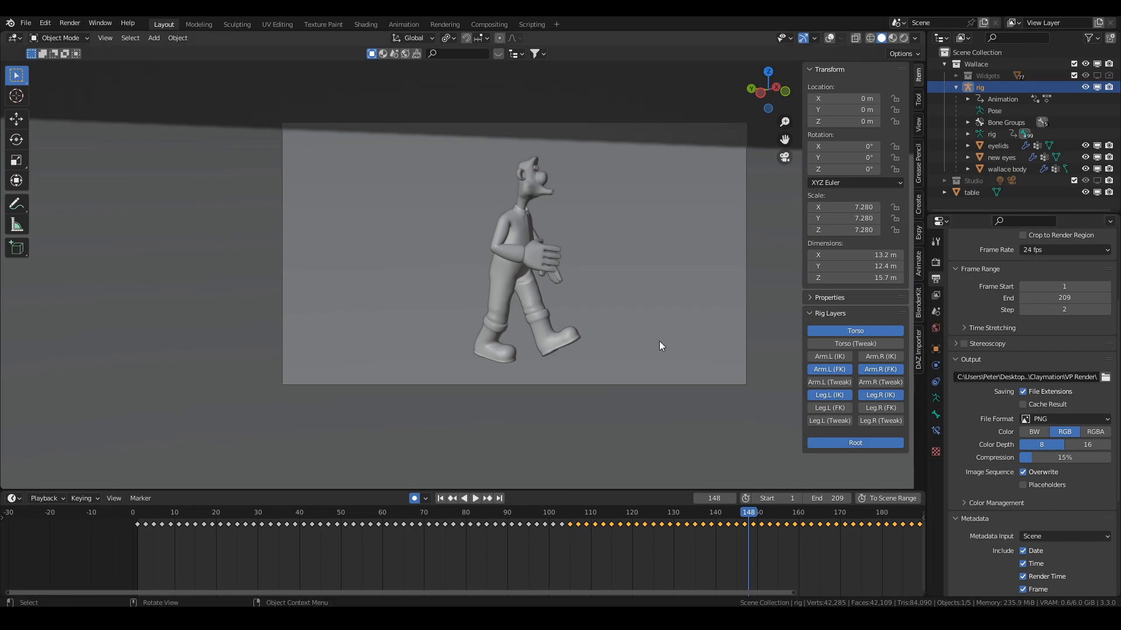
{"action": "mouse_move", "coordinate": [612, 336]}
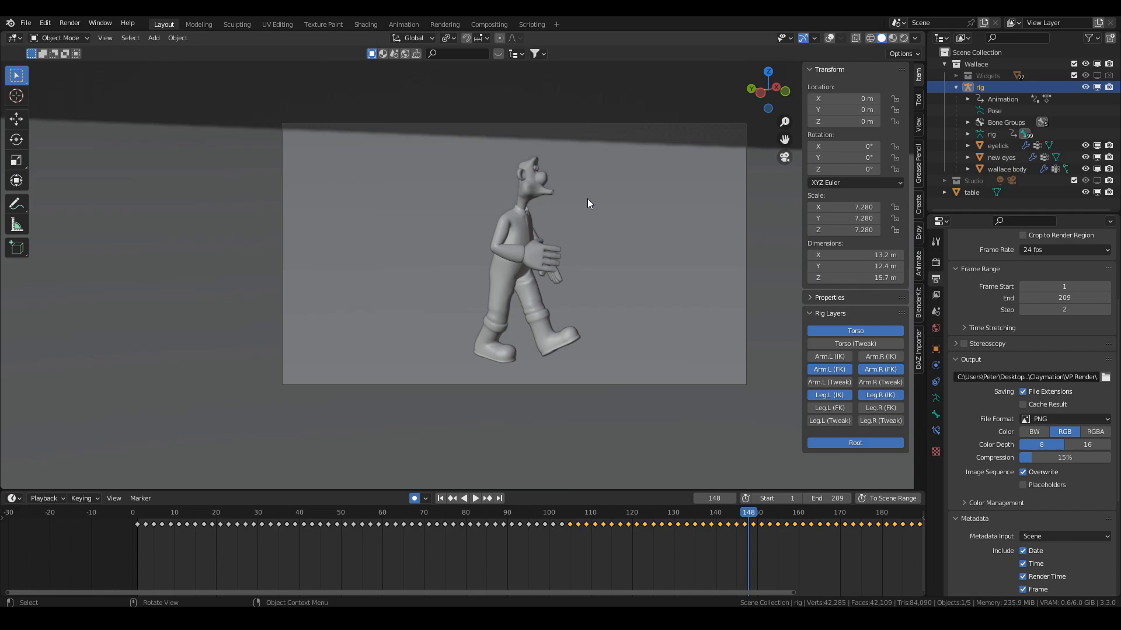
{"action": "mouse_move", "coordinate": [540, 196]}
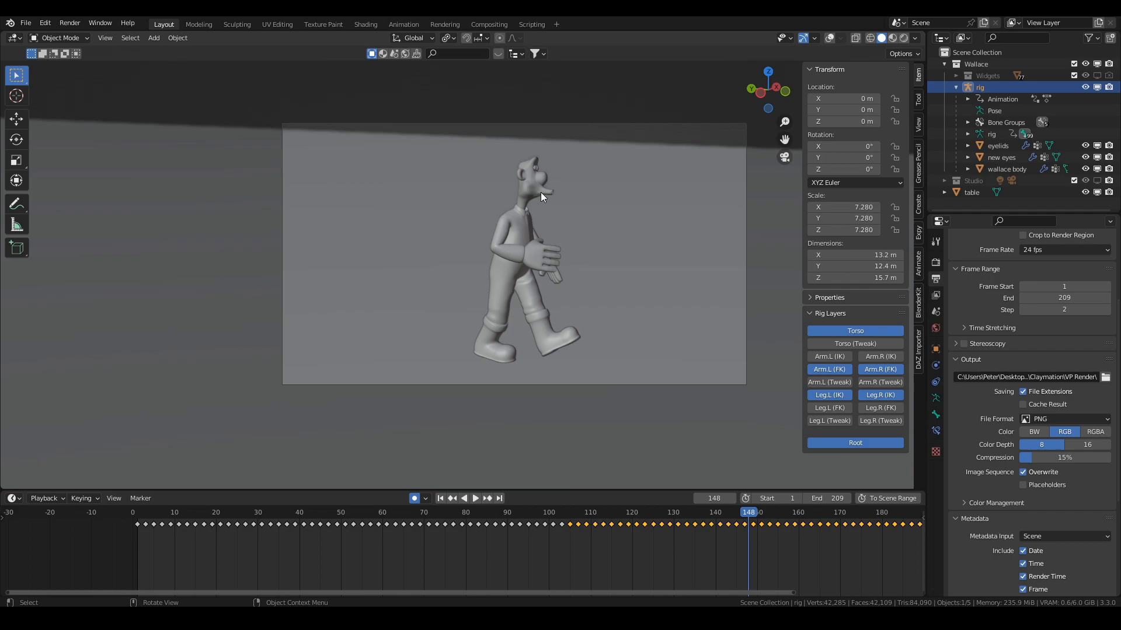
{"action": "mouse_move", "coordinate": [829, 58]}
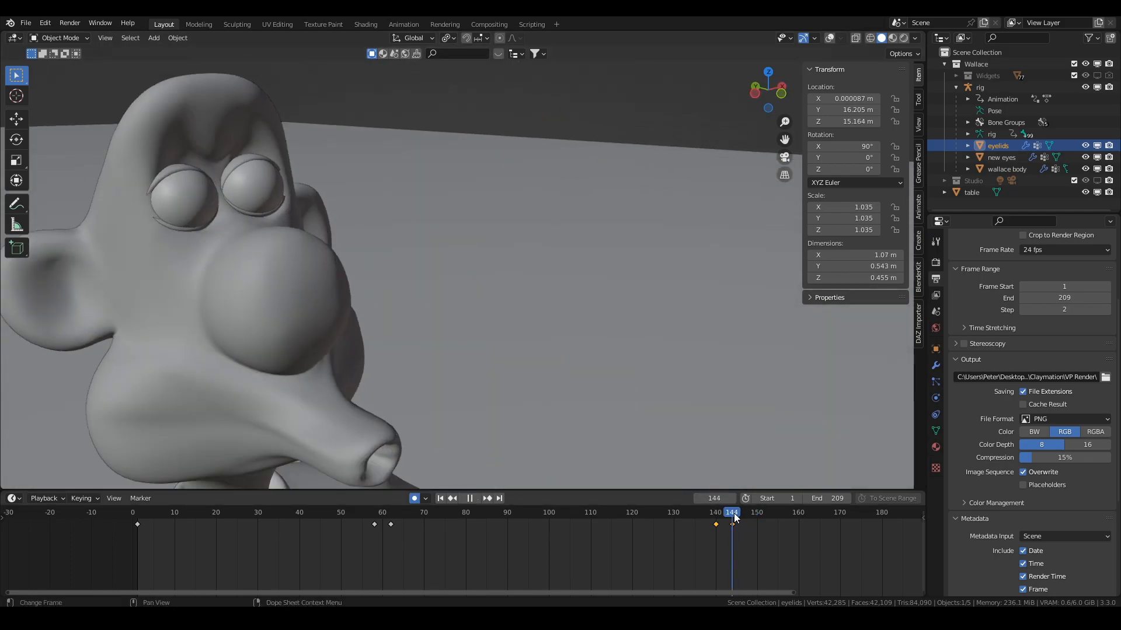
- Render the walk animation so only odd-numbered frames 0001–0209 are output
{"action": "left_click", "coordinate": [726, 512]}
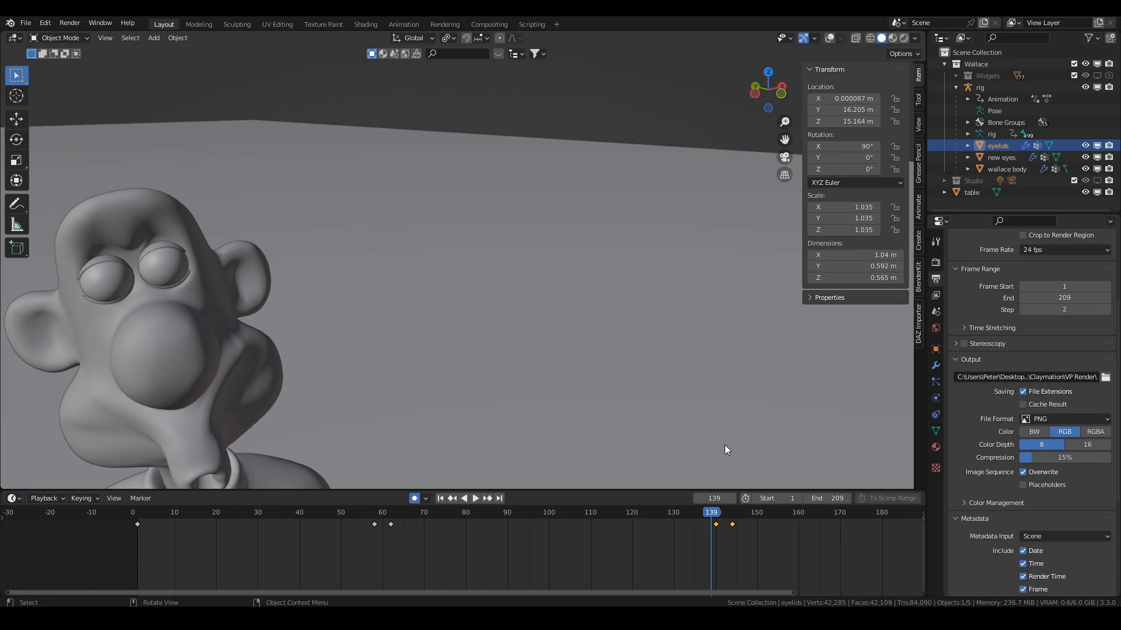
{"action": "mouse_move", "coordinate": [645, 461]}
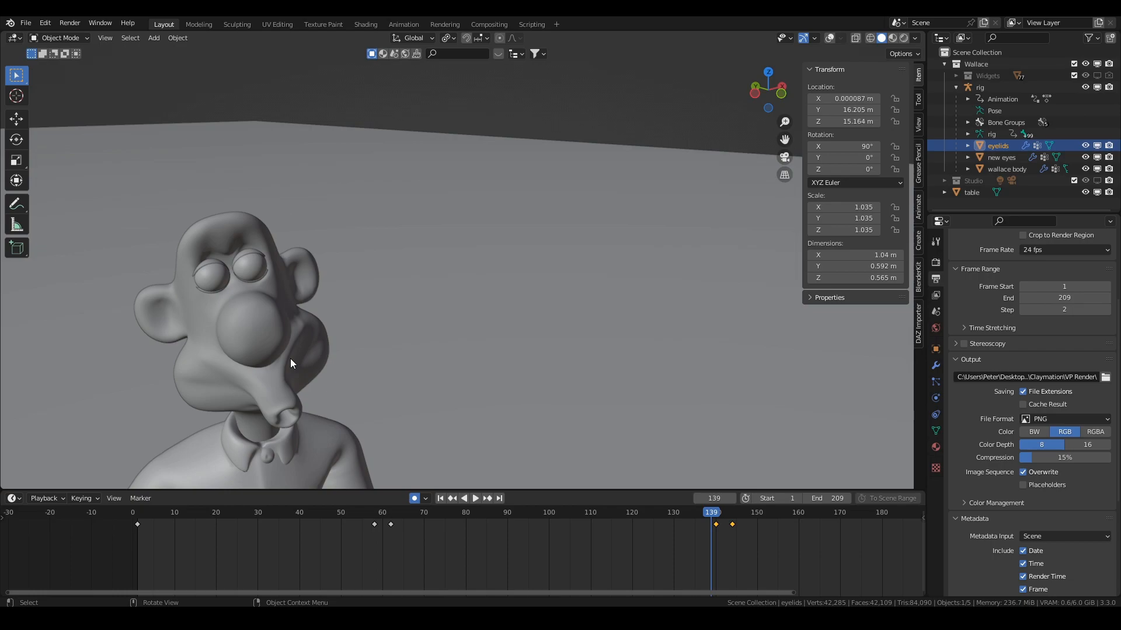
{"action": "mouse_move", "coordinate": [278, 366]}
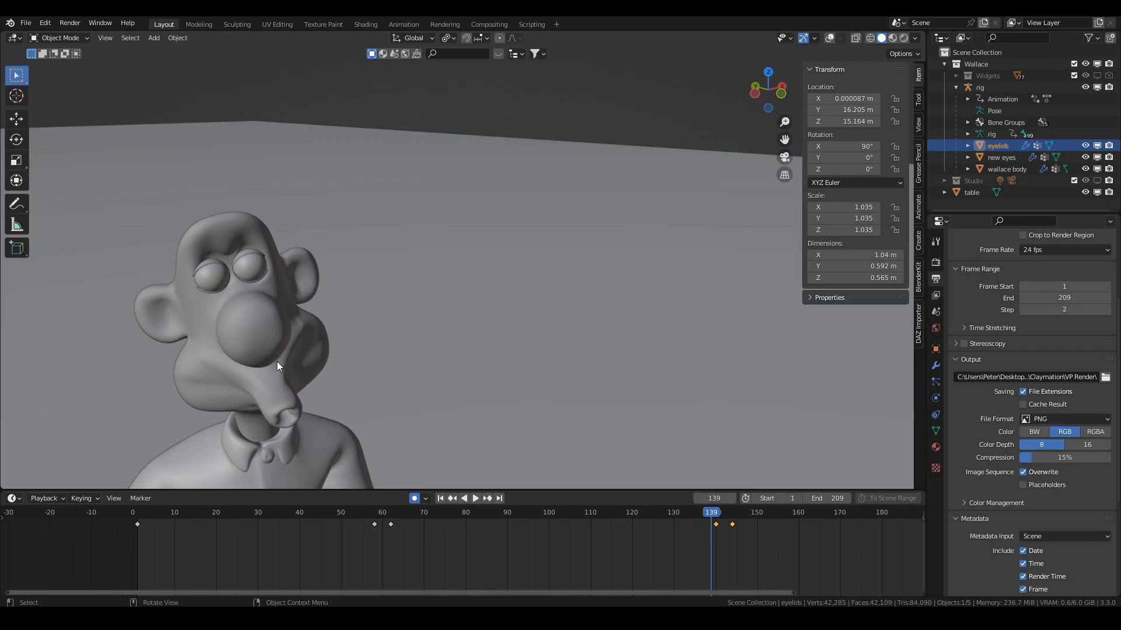
{"action": "mouse_move", "coordinate": [297, 357]}
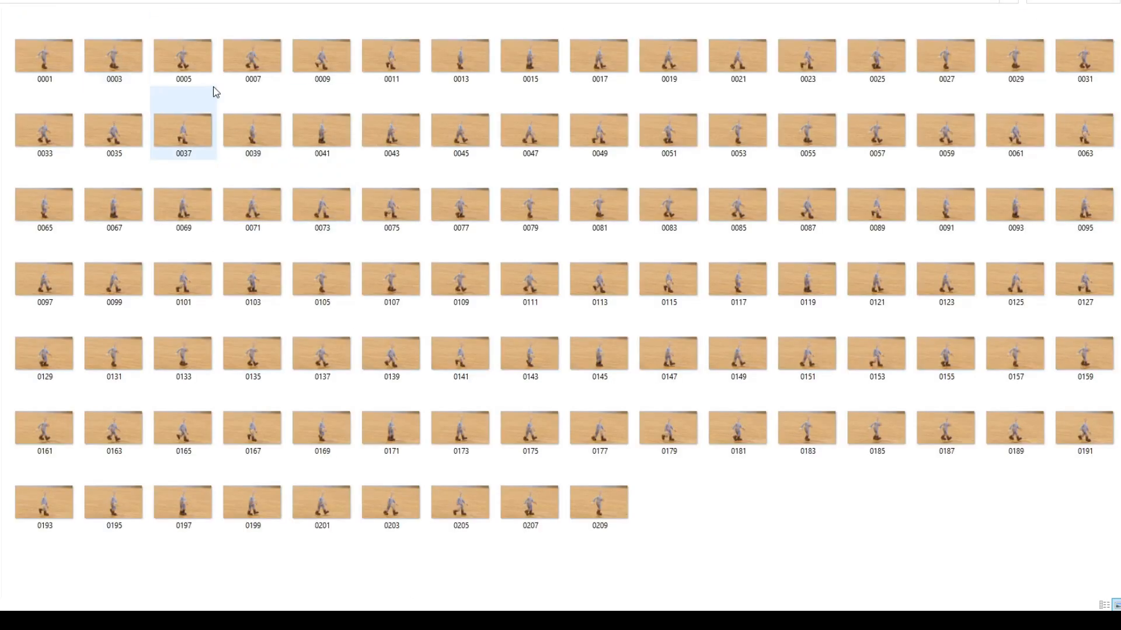
- Review render 0005 in Explorer, then bring up the Blender Video Editing project
{"action": "left_click", "coordinate": [183, 56]}
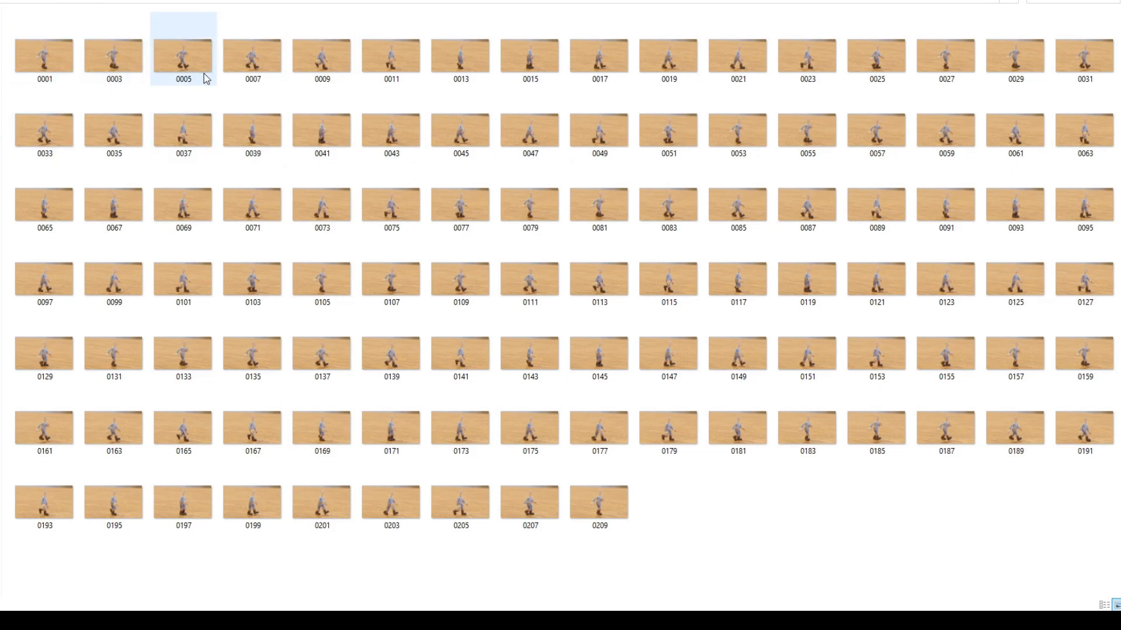
{"action": "left_click", "coordinate": [528, 206]}
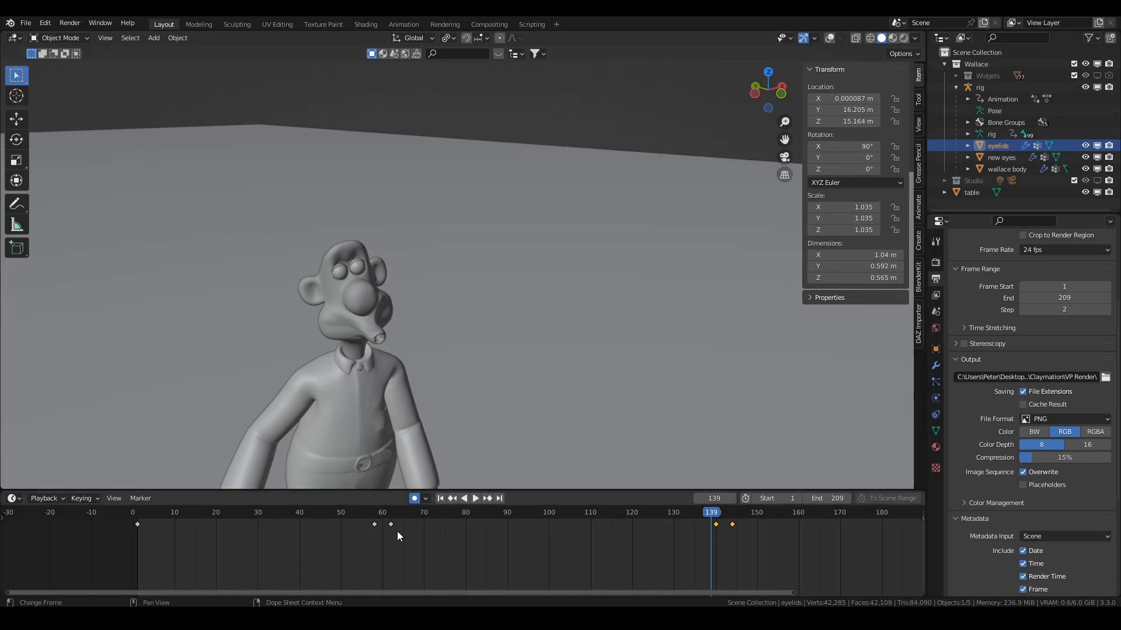
{"action": "mouse_move", "coordinate": [727, 539]}
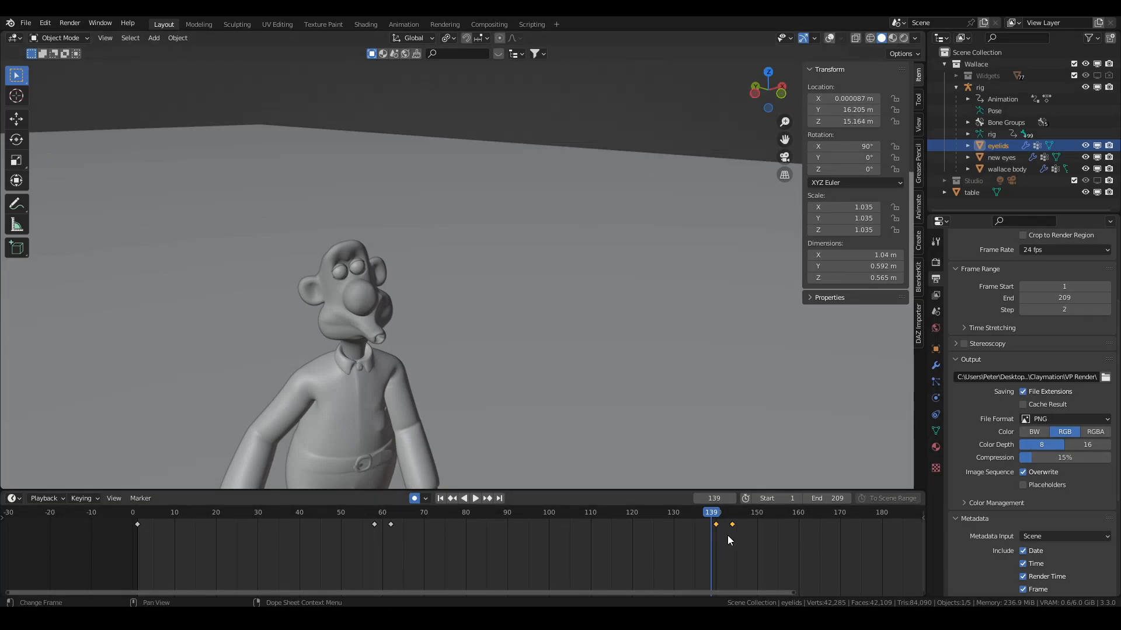
{"action": "mouse_move", "coordinate": [766, 498]}
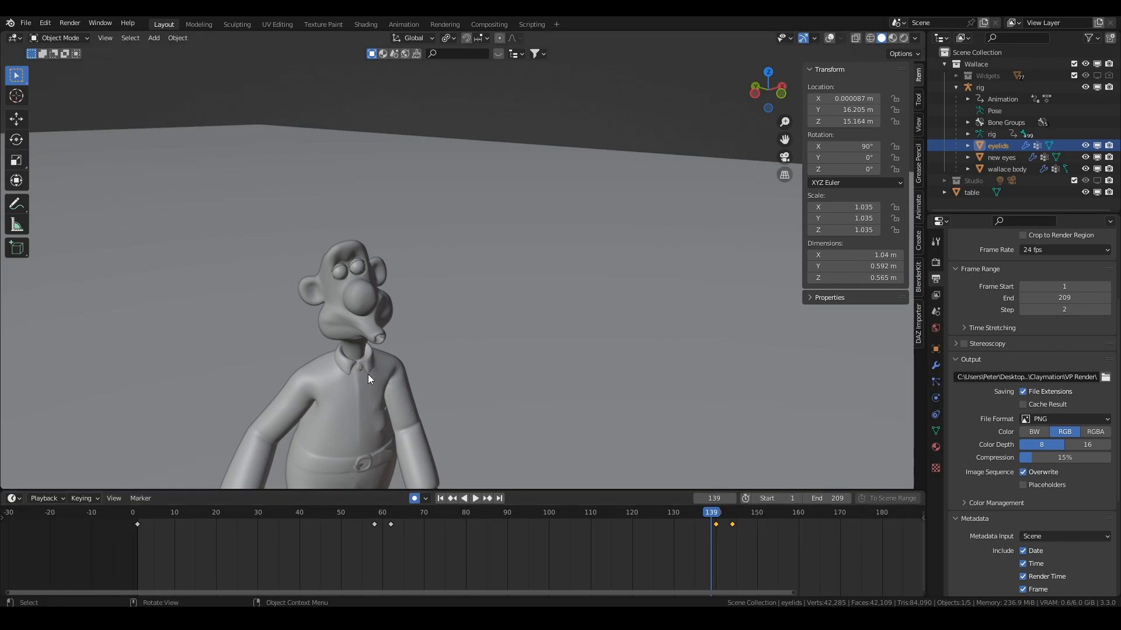
{"action": "mouse_move", "coordinate": [379, 384]}
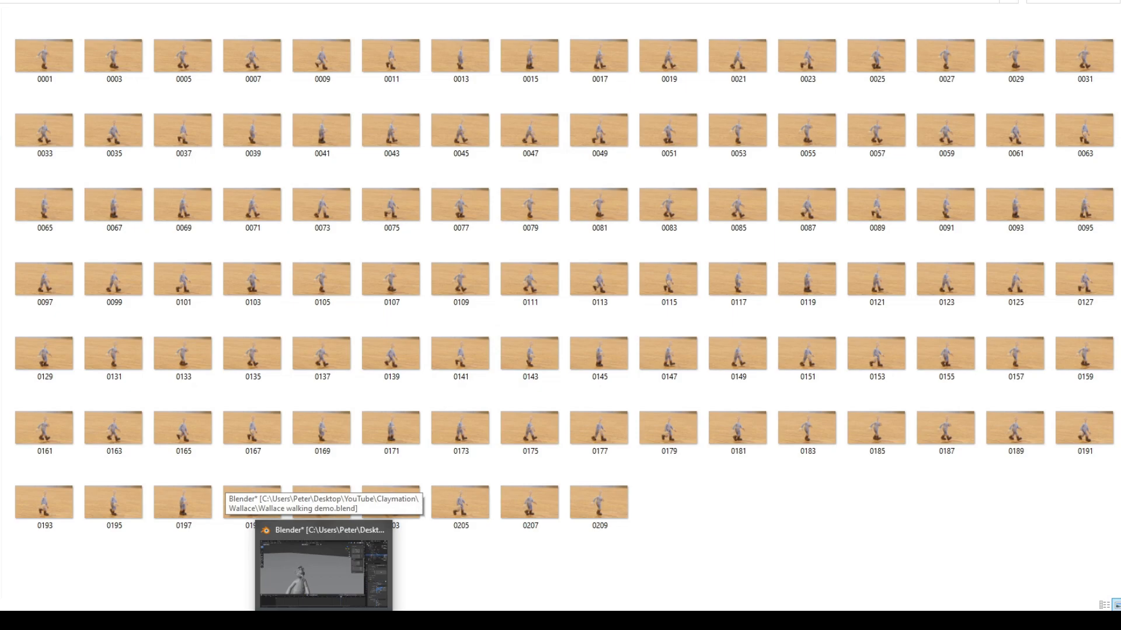
{"action": "left_click", "coordinate": [114, 56]}
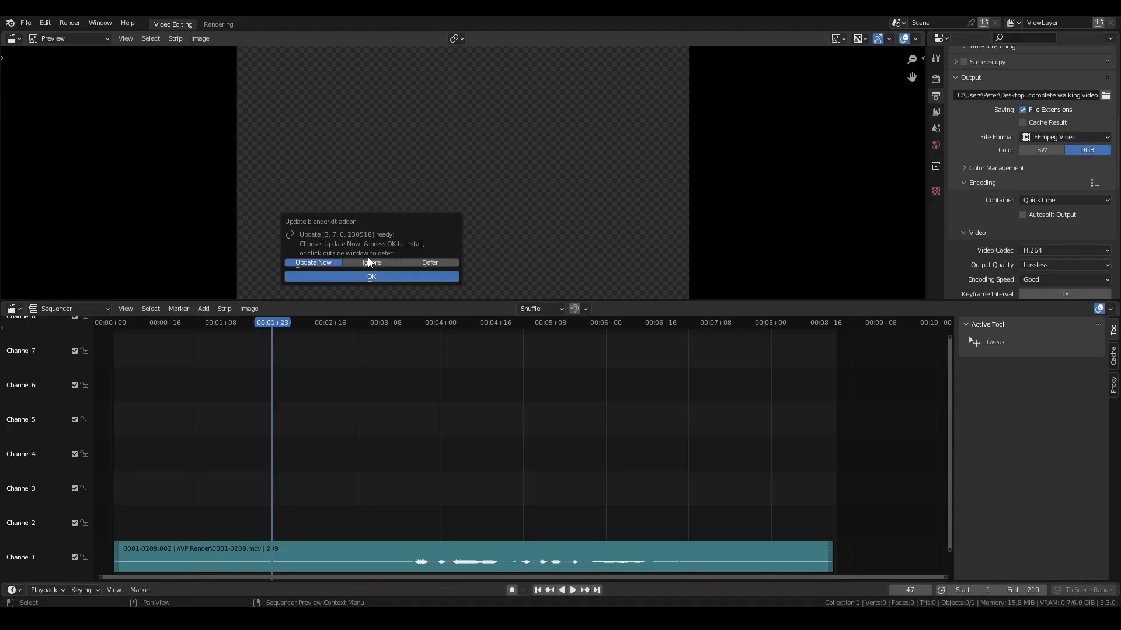
- Add the 105 Tut Render PNGs as an image strip in channel 2 and preview it
{"action": "left_click", "coordinate": [656, 522]}
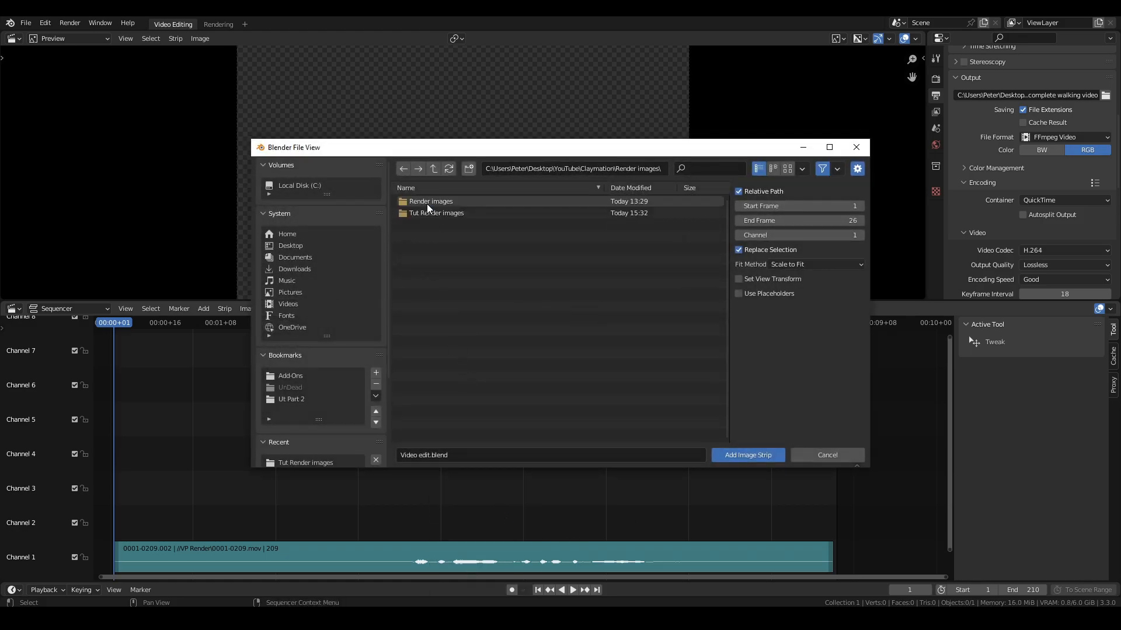
{"action": "double_click", "coordinate": [435, 213]}
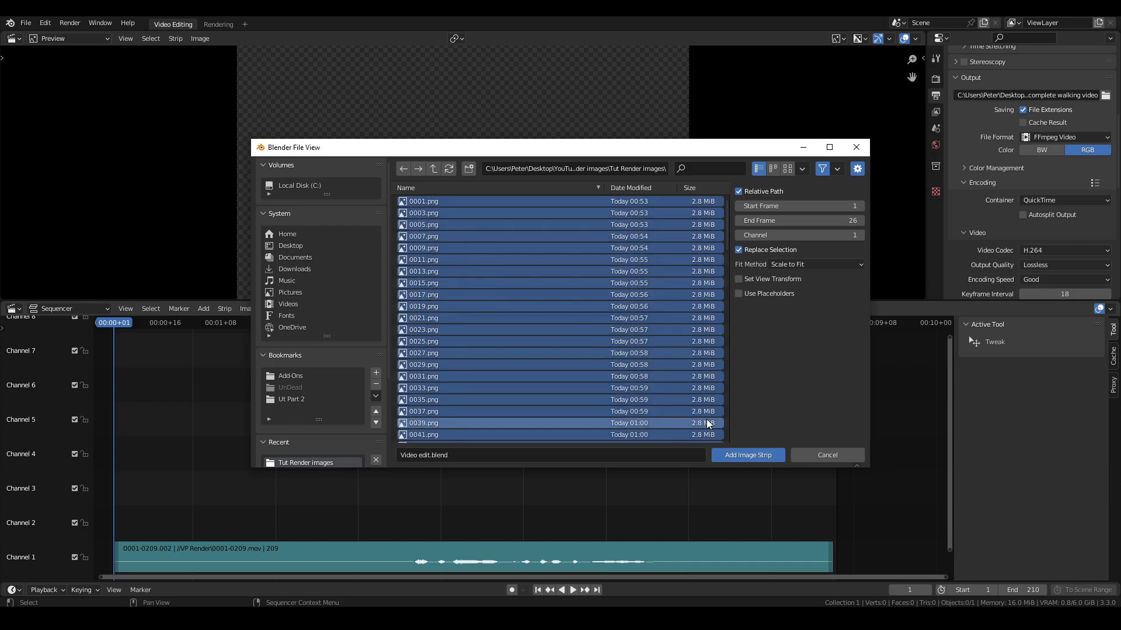
{"action": "left_click", "coordinate": [747, 455]}
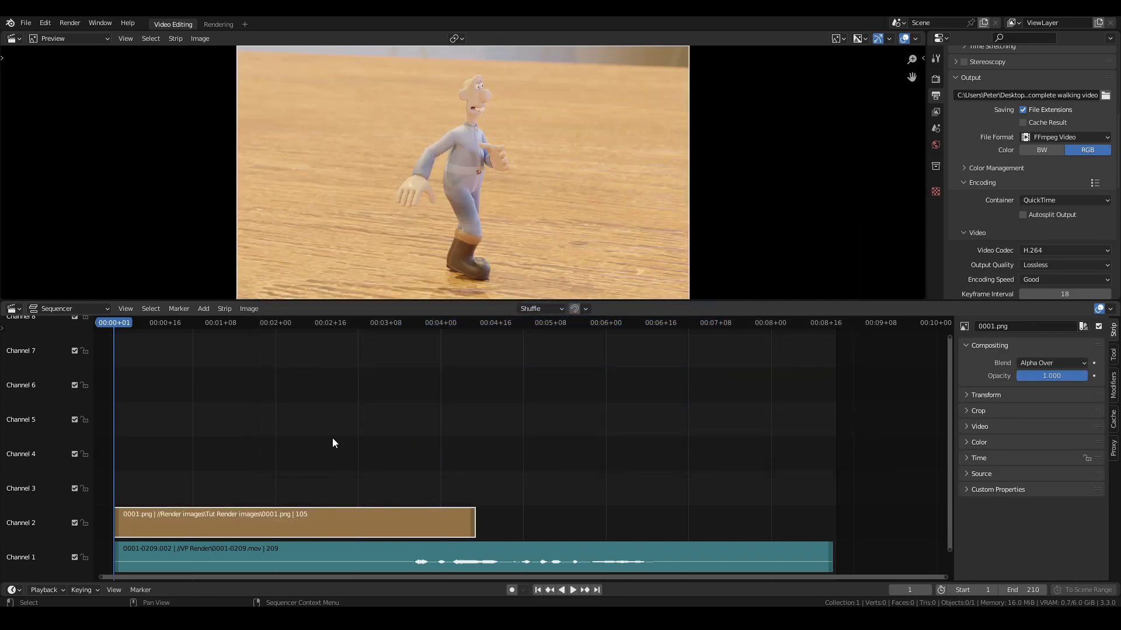
{"action": "left_click", "coordinate": [560, 590]}
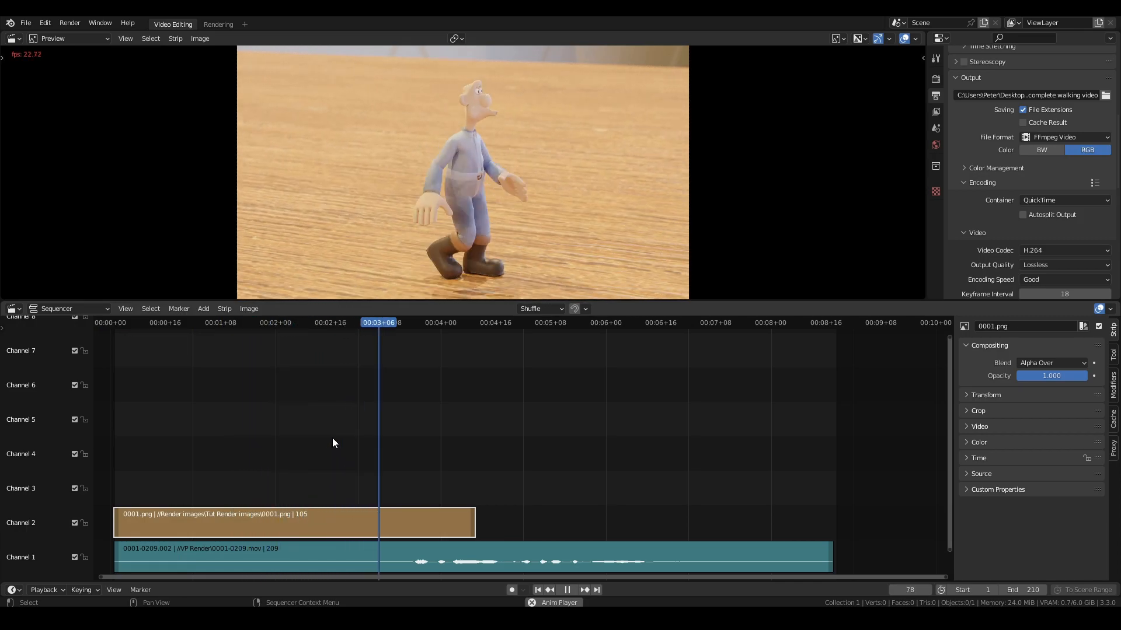
{"action": "left_click", "coordinate": [567, 589]}
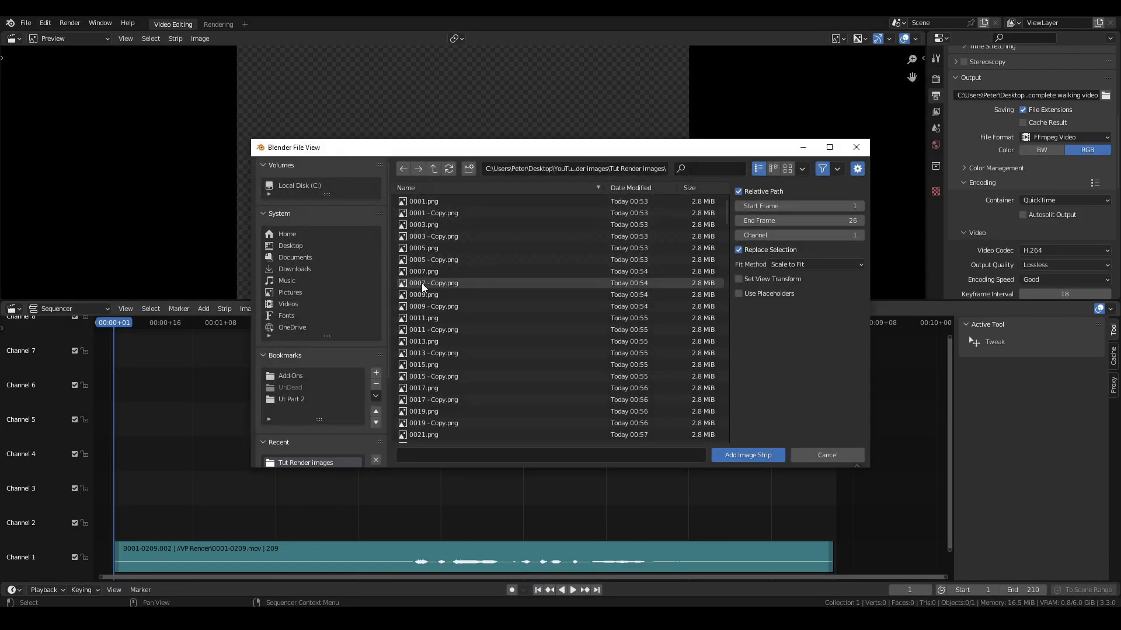
- Add the original and copied PNGs as one 210-frame strip and play it
{"action": "left_click", "coordinate": [746, 456]}
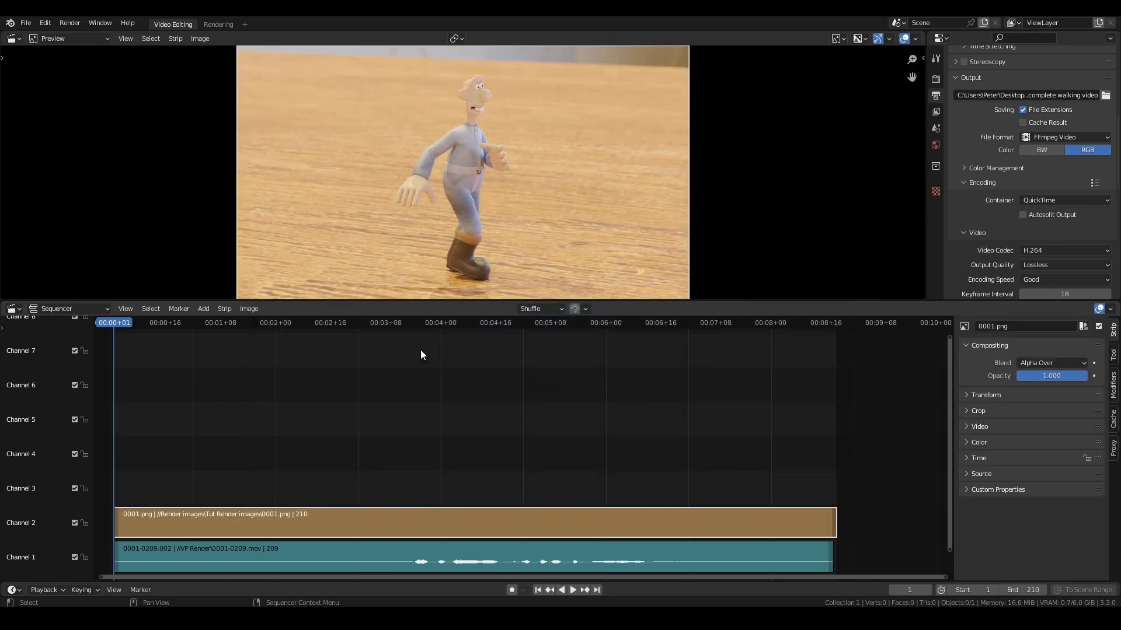
{"action": "left_click", "coordinate": [559, 589]}
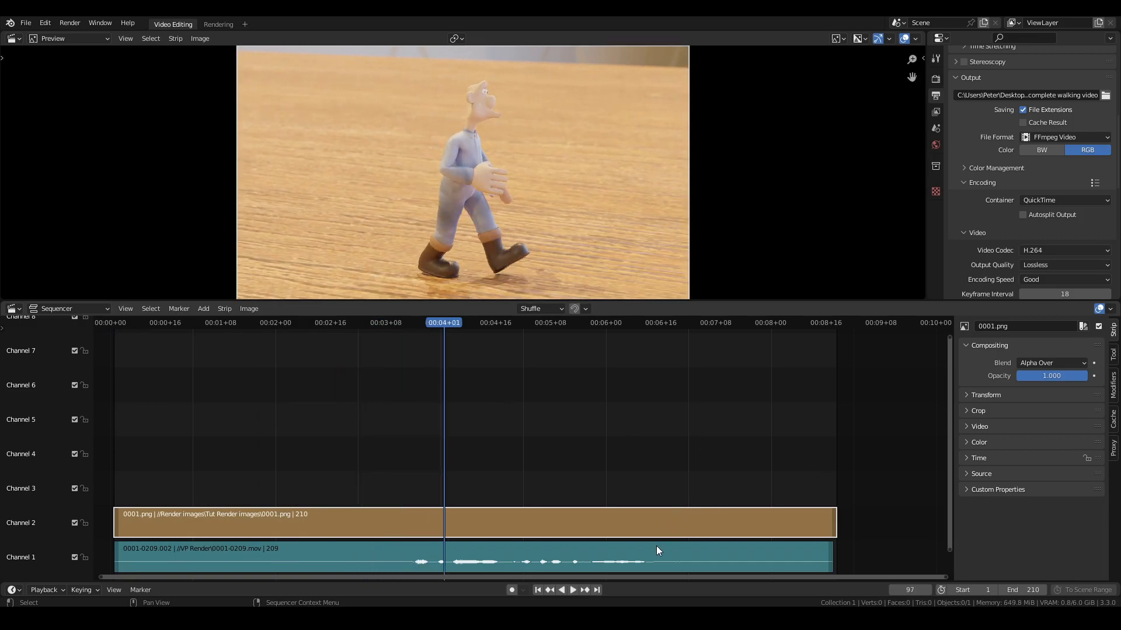
{"action": "left_click", "coordinate": [286, 554]}
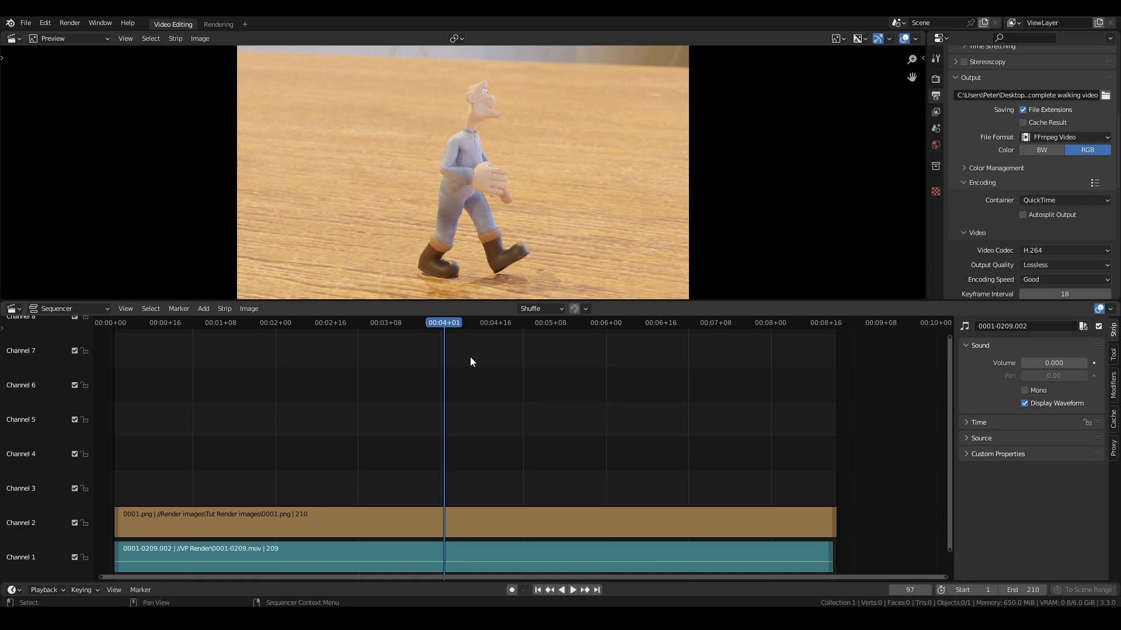
- Replay the sequence from frame 1, then return to the walk scene file
{"action": "left_click", "coordinate": [537, 590]}
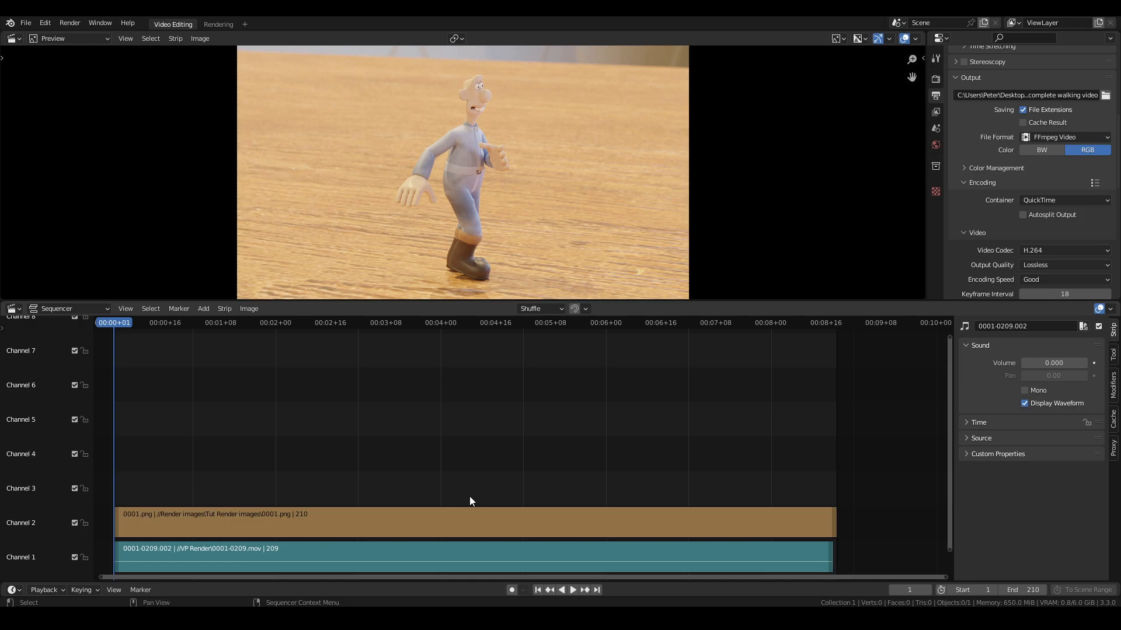
{"action": "left_click", "coordinate": [573, 590]}
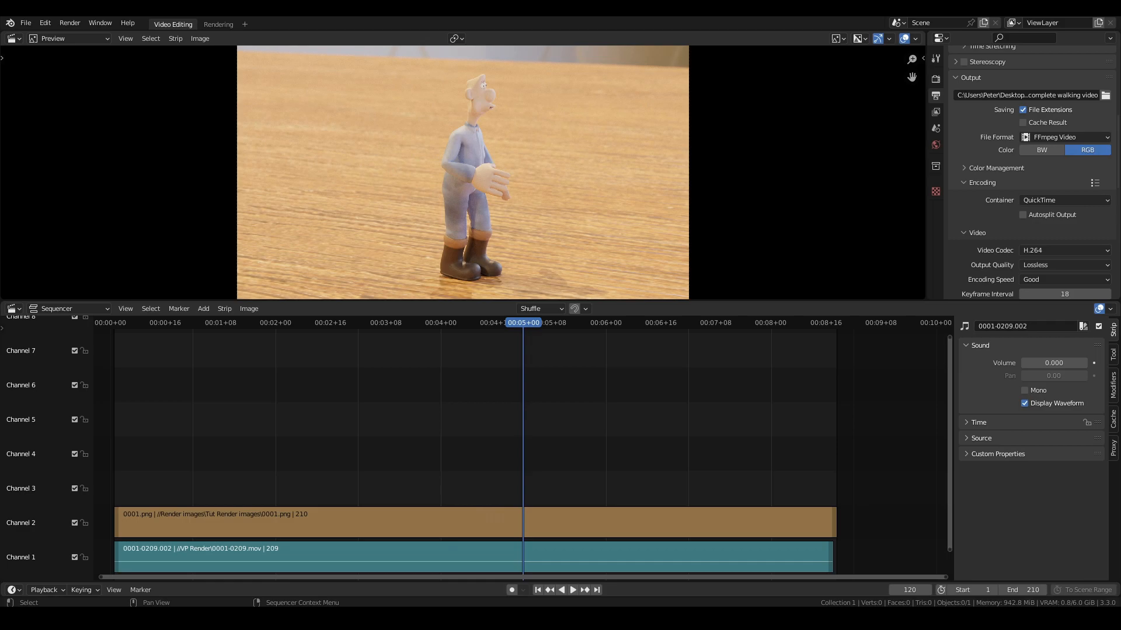
{"action": "left_click", "coordinate": [163, 23]}
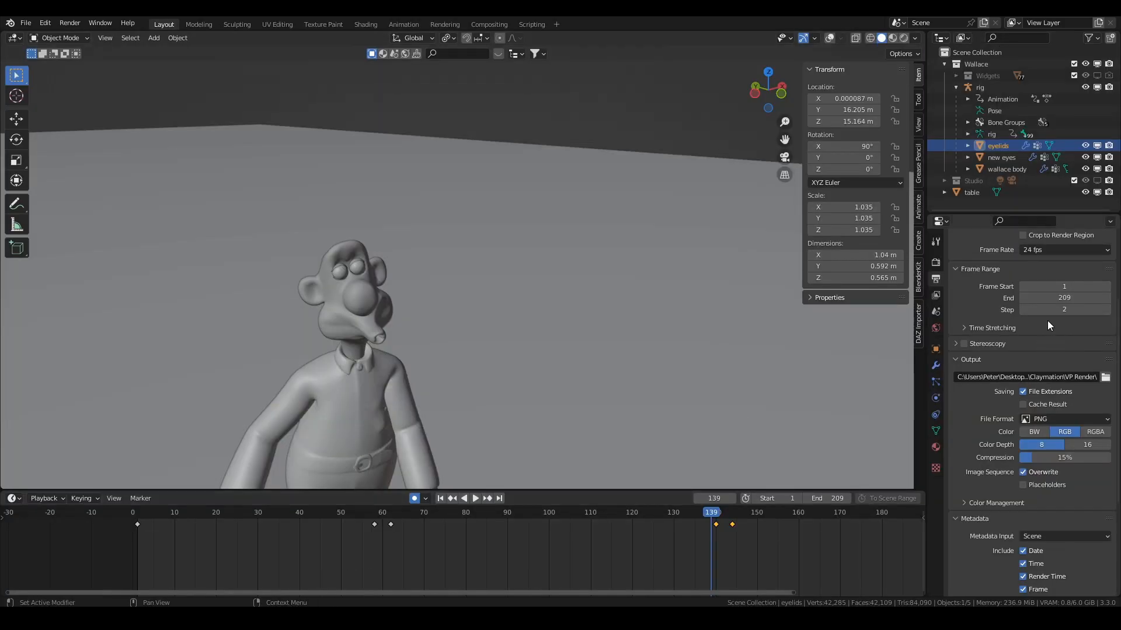
{"action": "mouse_move", "coordinate": [902, 357]}
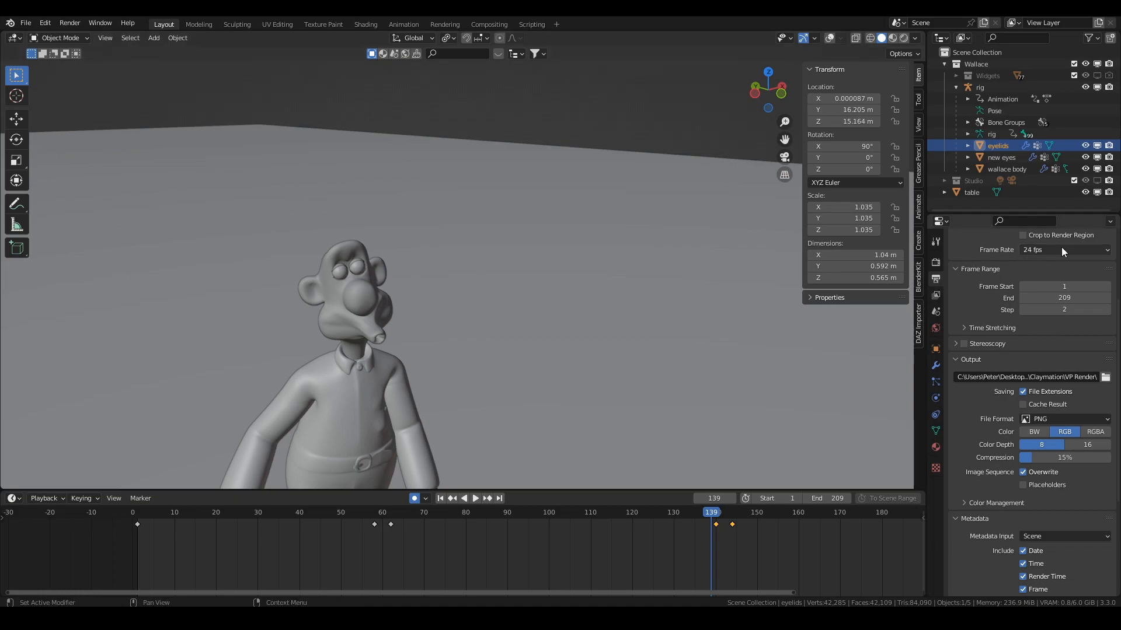
{"action": "mouse_move", "coordinate": [1063, 249]}
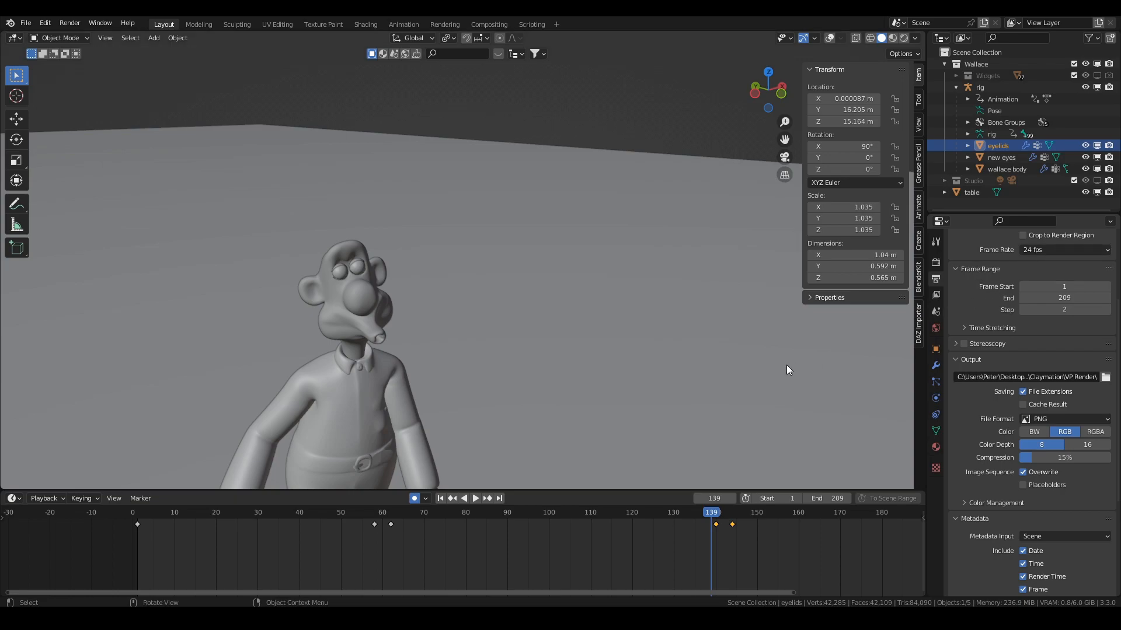
{"action": "mouse_move", "coordinate": [643, 344]}
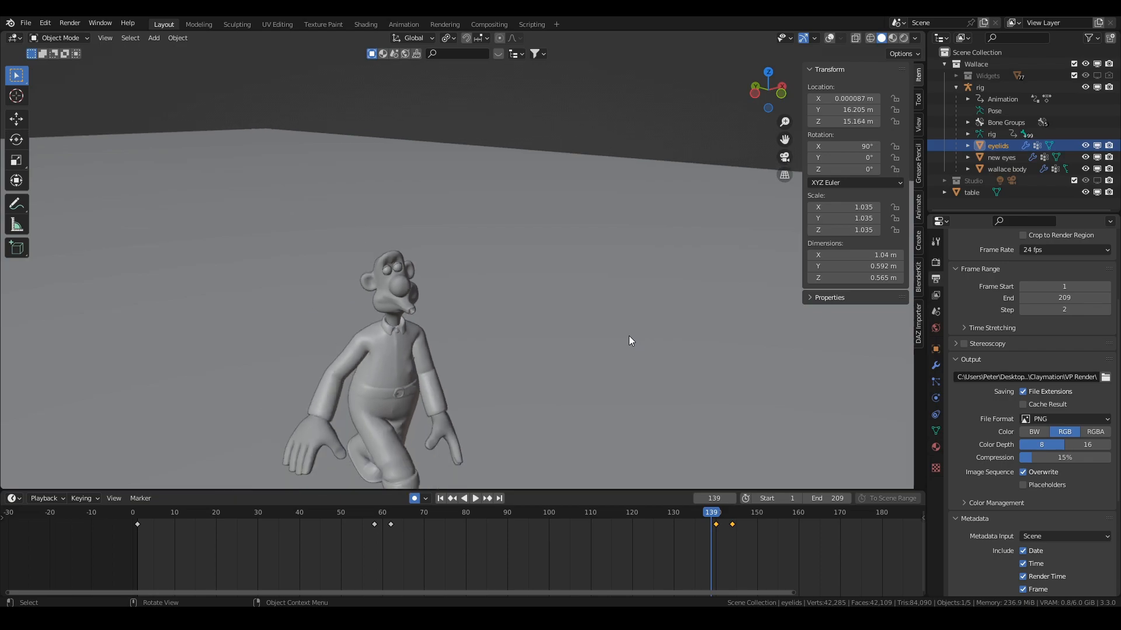
{"action": "mouse_move", "coordinate": [612, 371]}
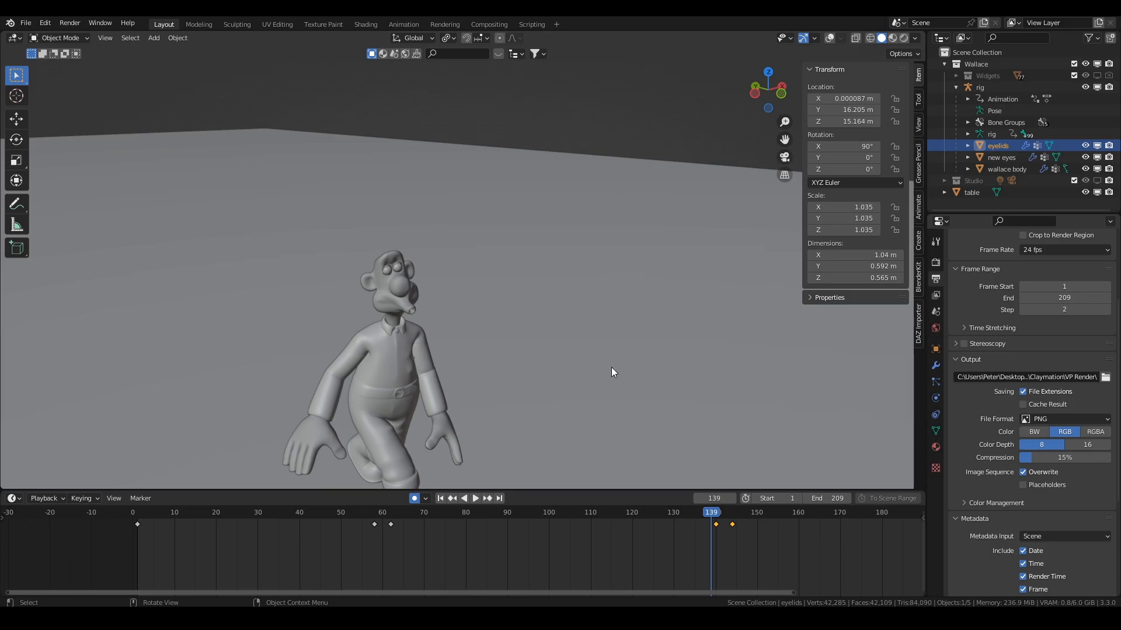